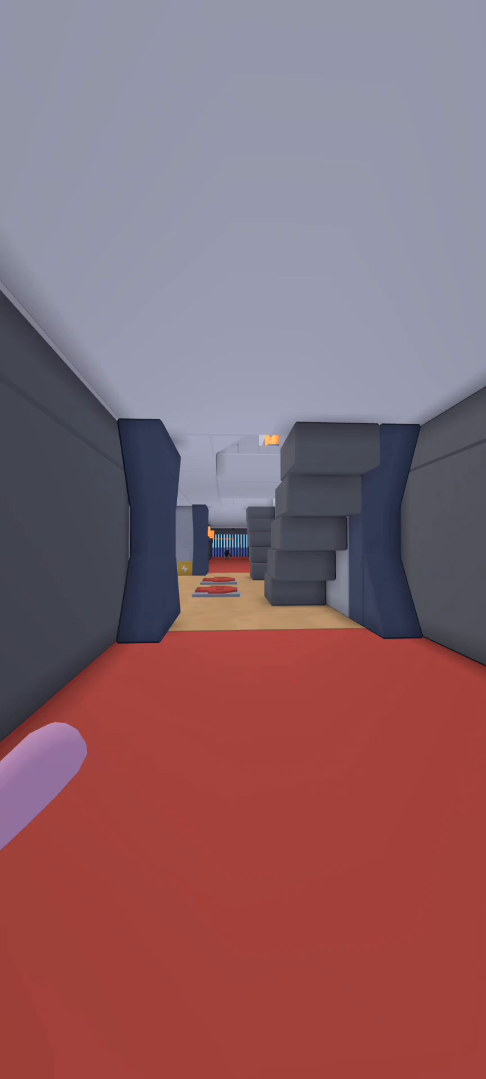
mouse_move(242, 540)
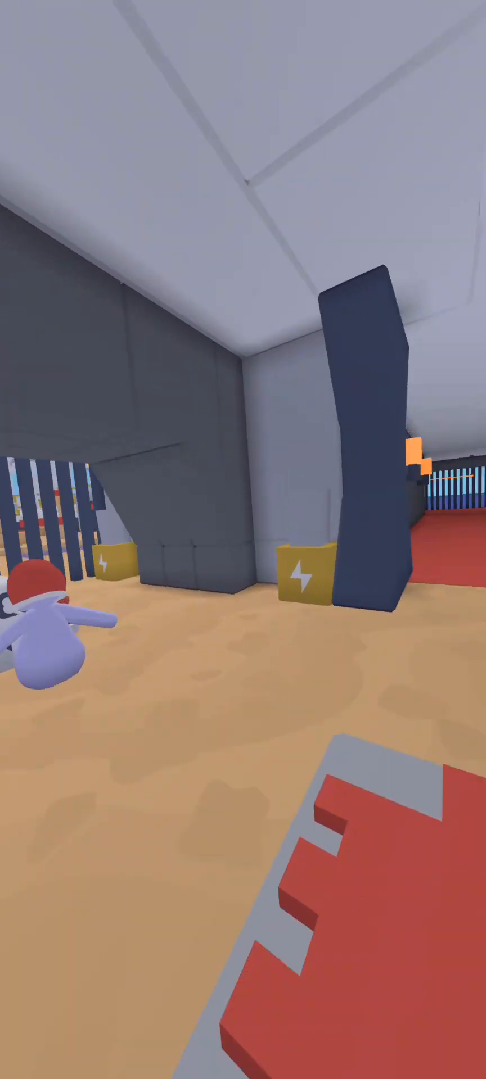